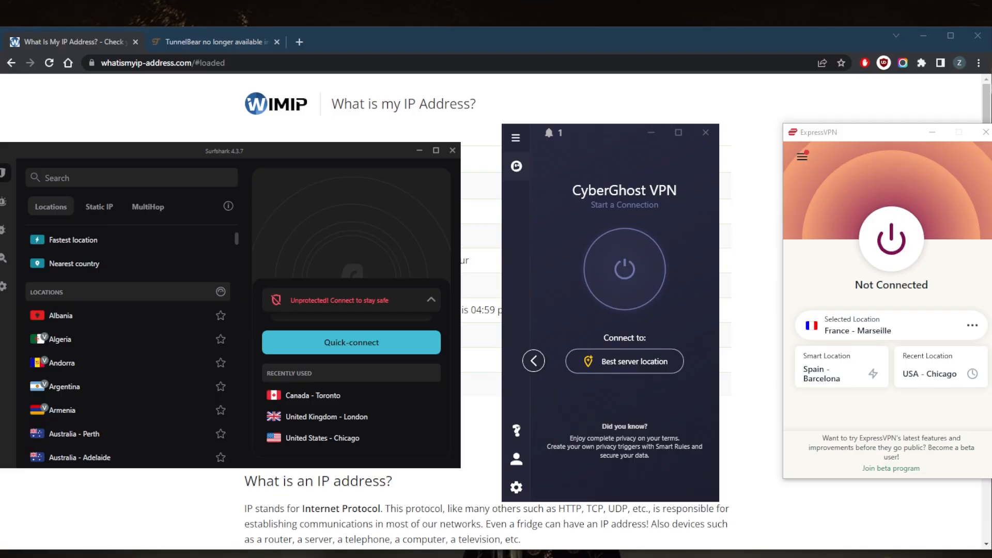
mouse_move(747, 276)
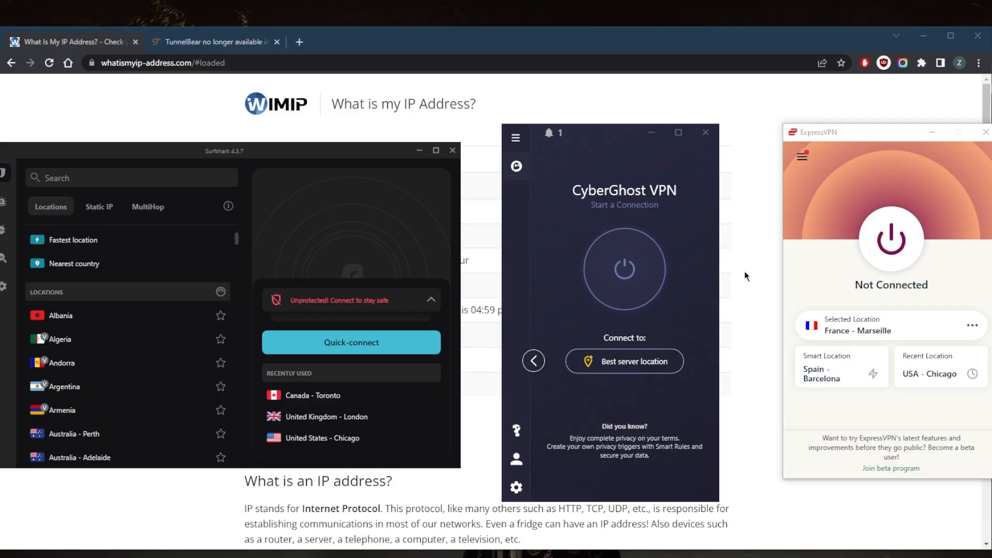
mouse_move(728, 386)
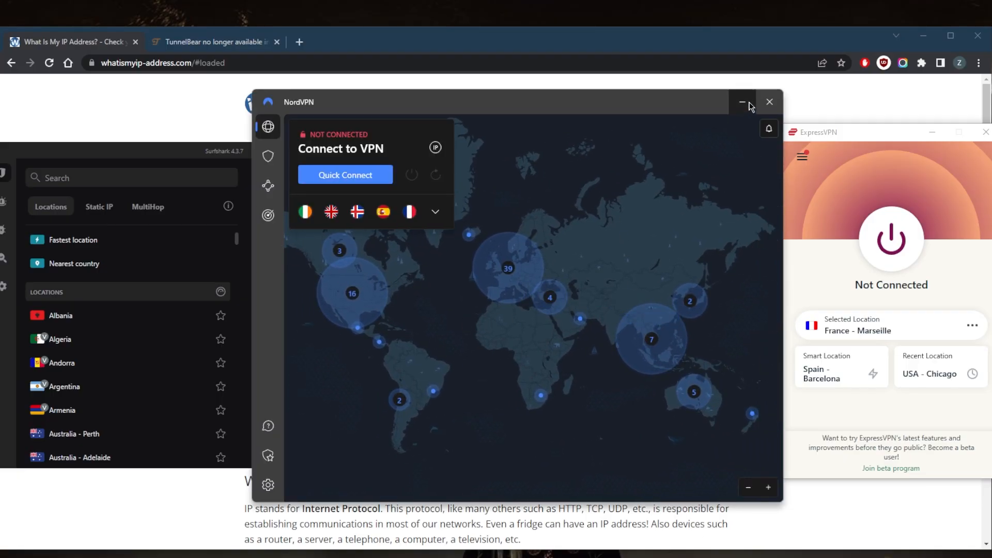
Bring up the TunnelBear help article on why TunnelBear left India
click(769, 102)
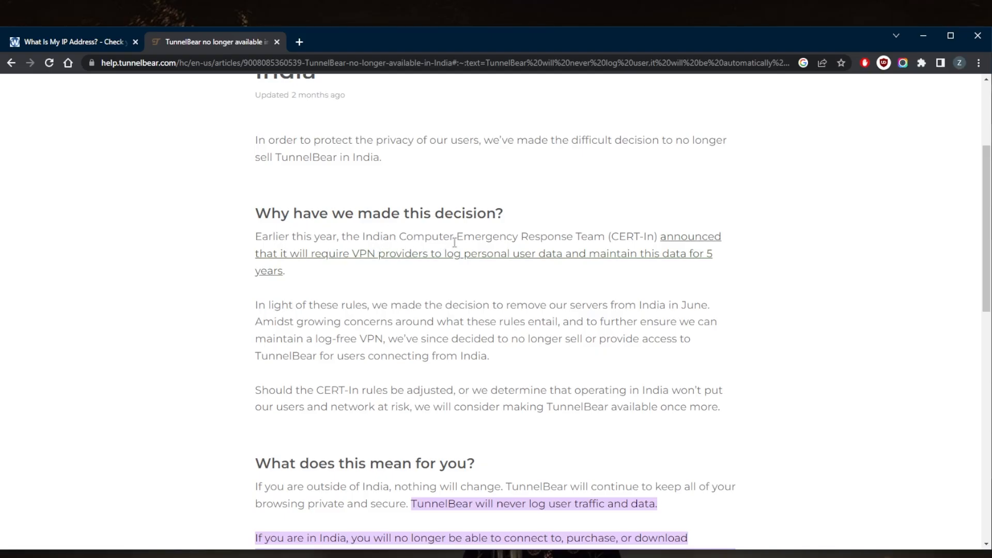
mouse_move(364, 272)
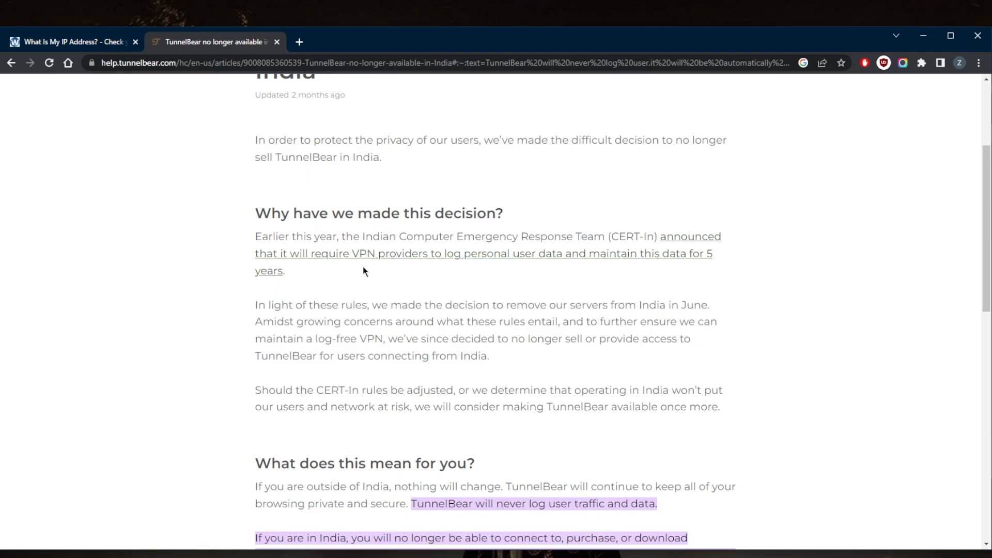
mouse_move(529, 284)
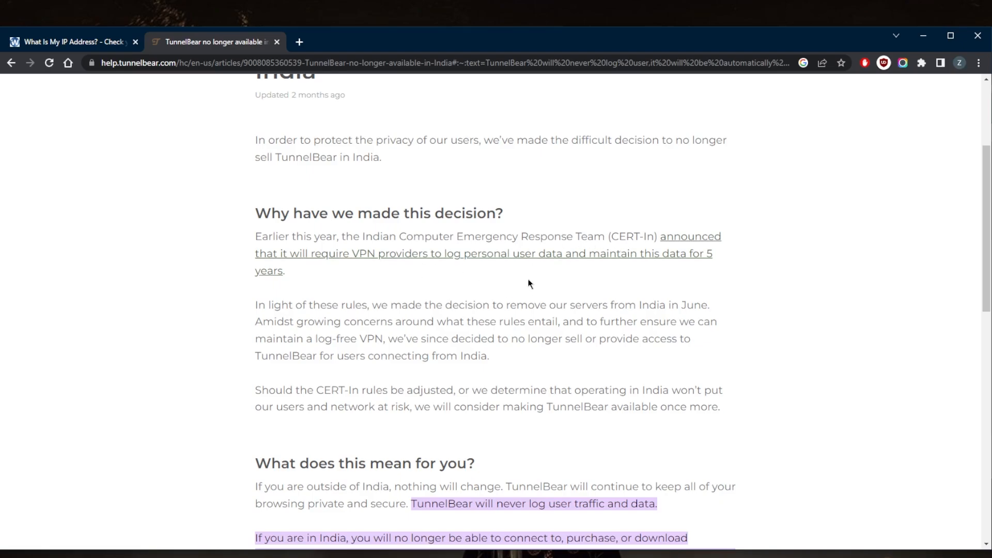
mouse_move(538, 283)
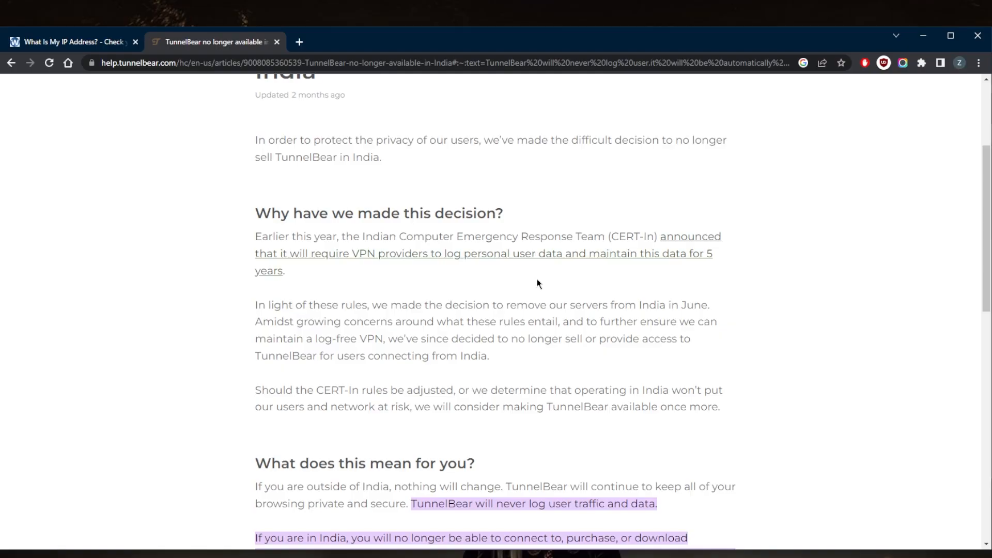
mouse_move(399, 315)
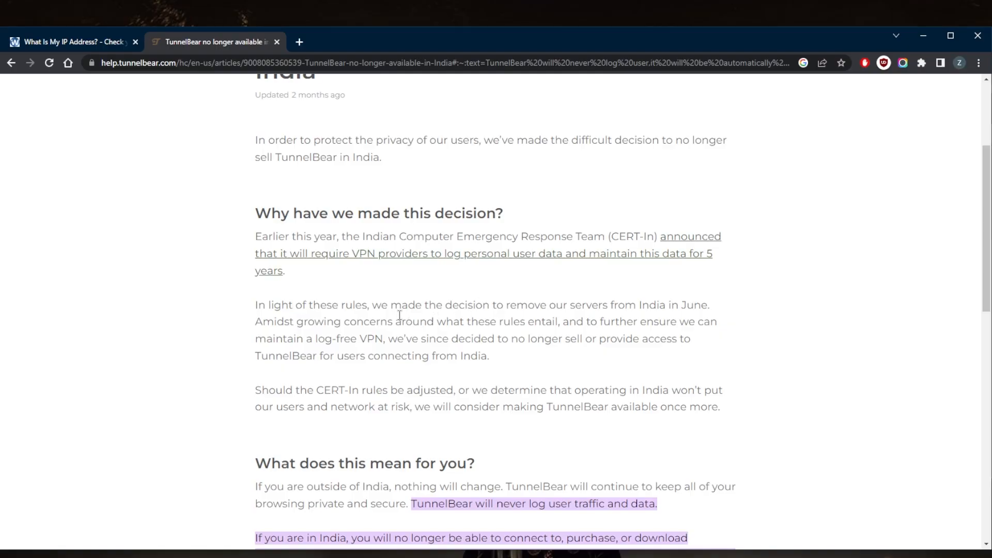
mouse_move(531, 306)
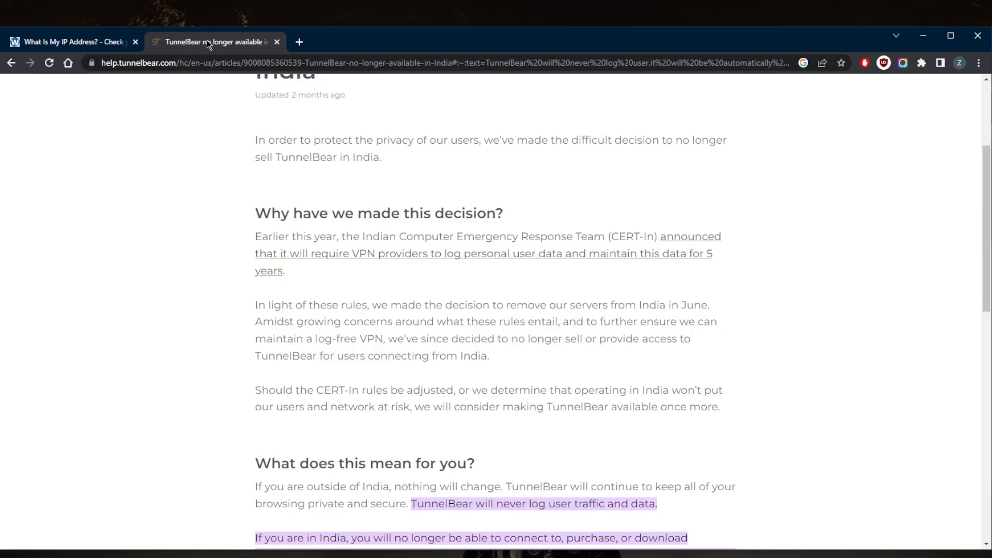
Close the article, glance over TunnelBear's disconnected Asia map, then quit TunnelBear
click(277, 42)
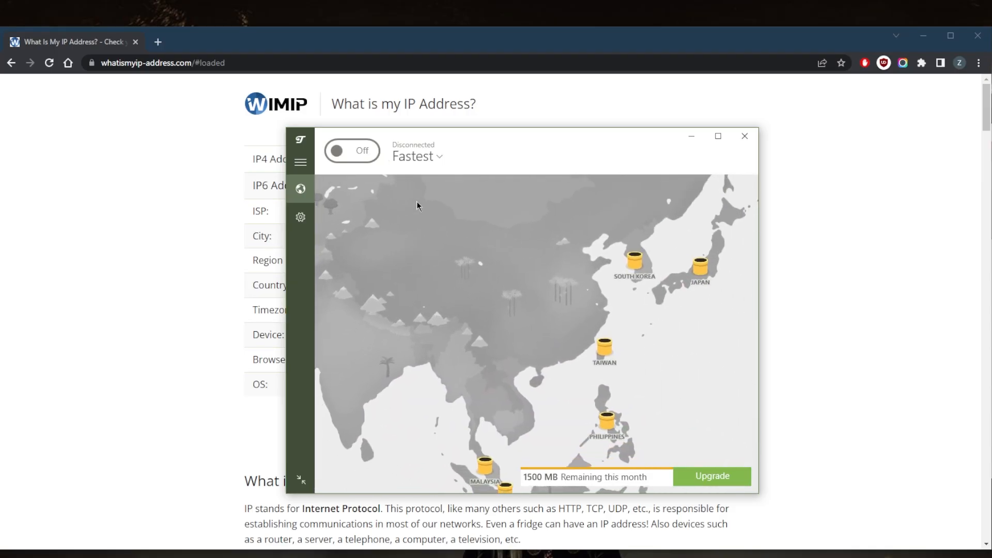
click(718, 136)
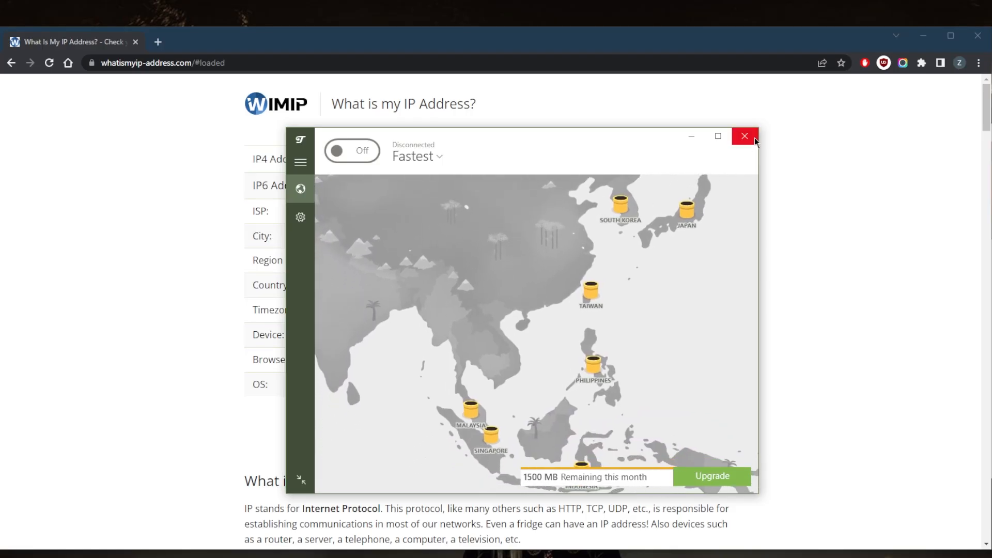
click(746, 136)
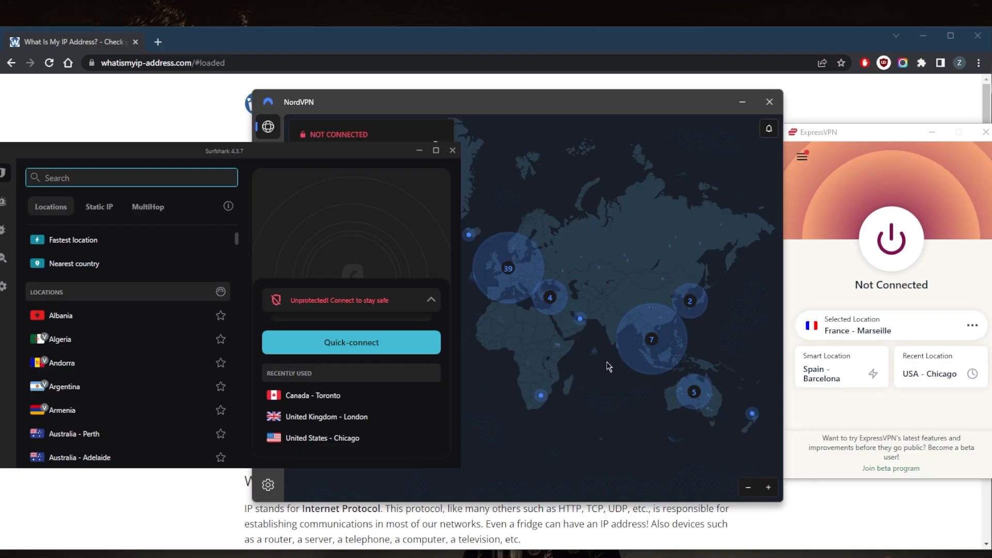
Bring the disconnected CyberGhost window forward between Surfshark and ExpressVPN
click(769, 101)
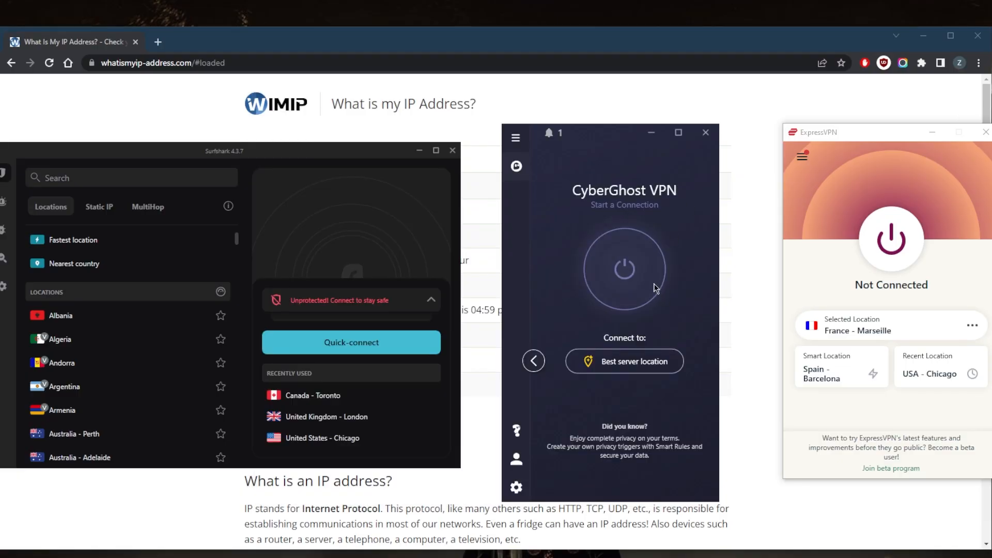
mouse_move(560, 287)
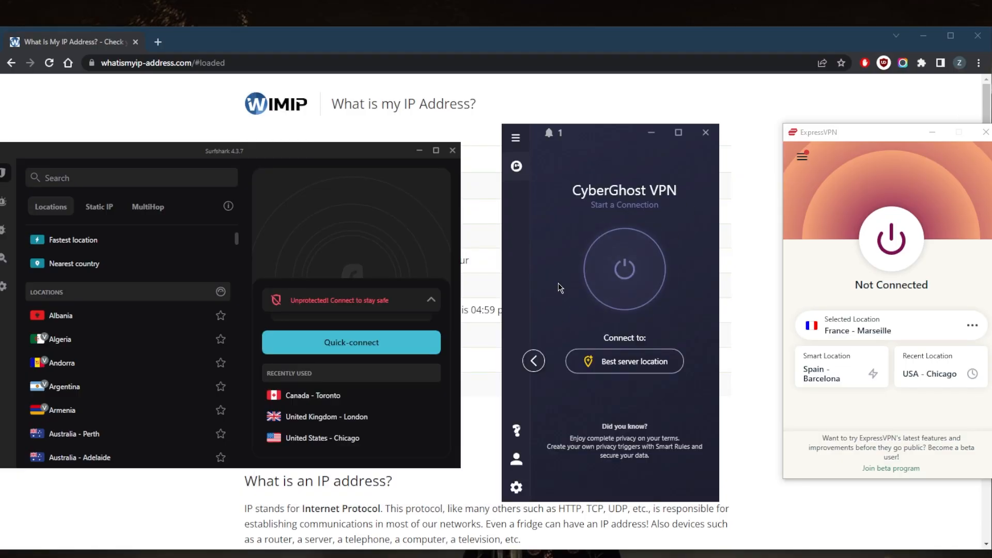
mouse_move(578, 256)
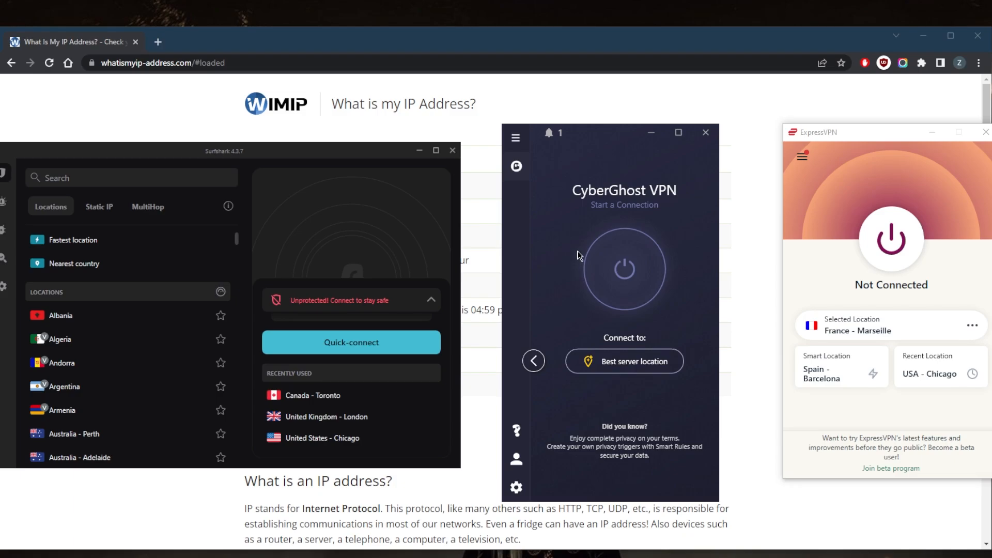
mouse_move(617, 199)
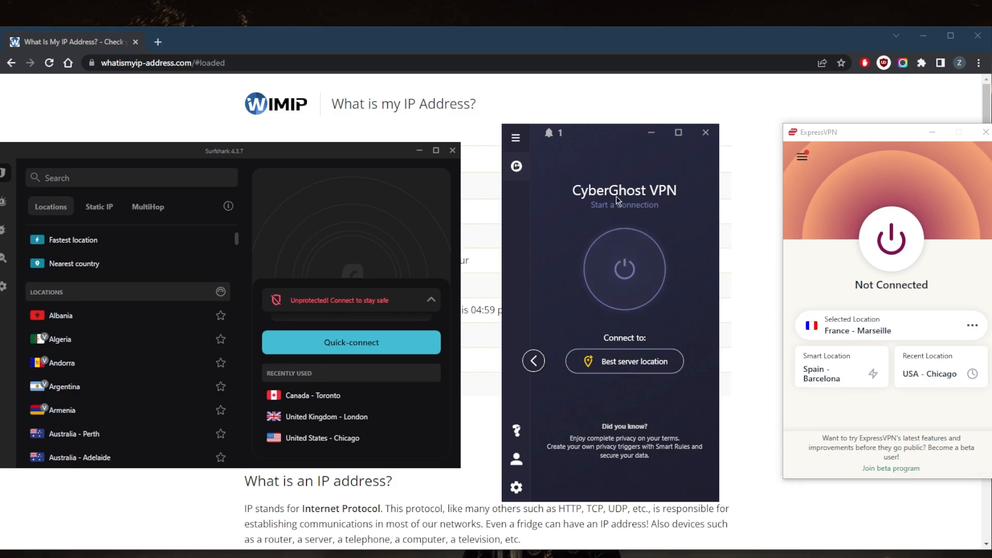
mouse_move(773, 116)
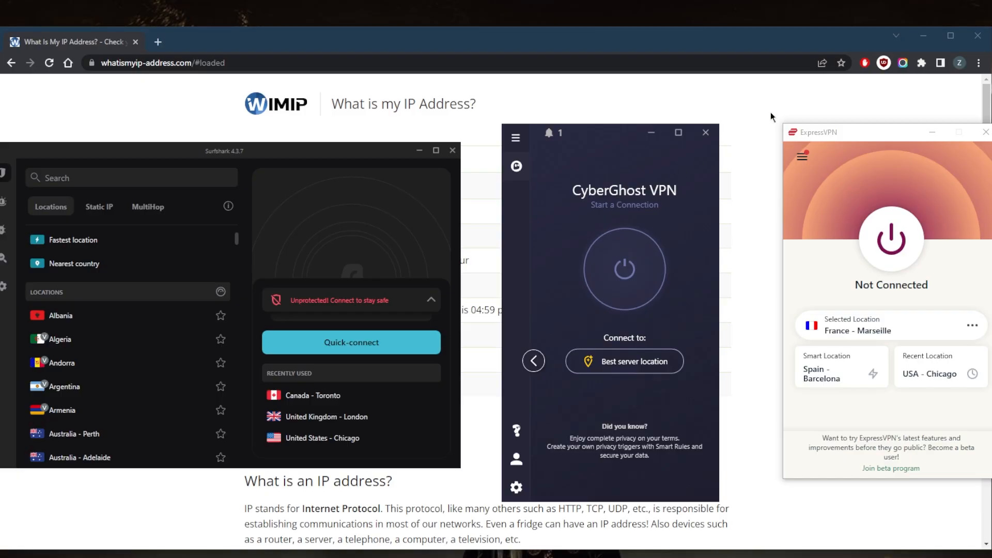
From ExpressVPN's Asia Pacific locations, select India (via Singapore) replacing France - Marseille
click(802, 156)
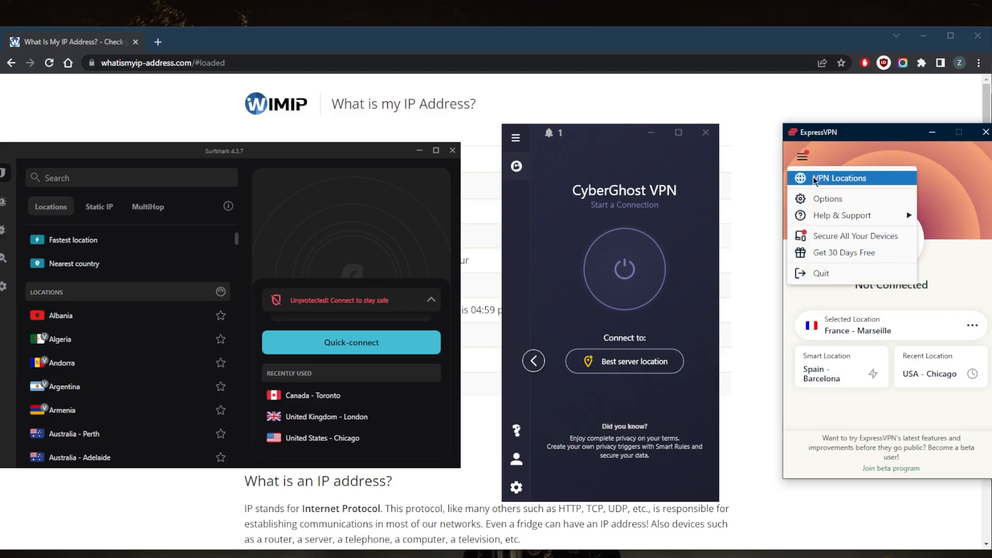
click(837, 178)
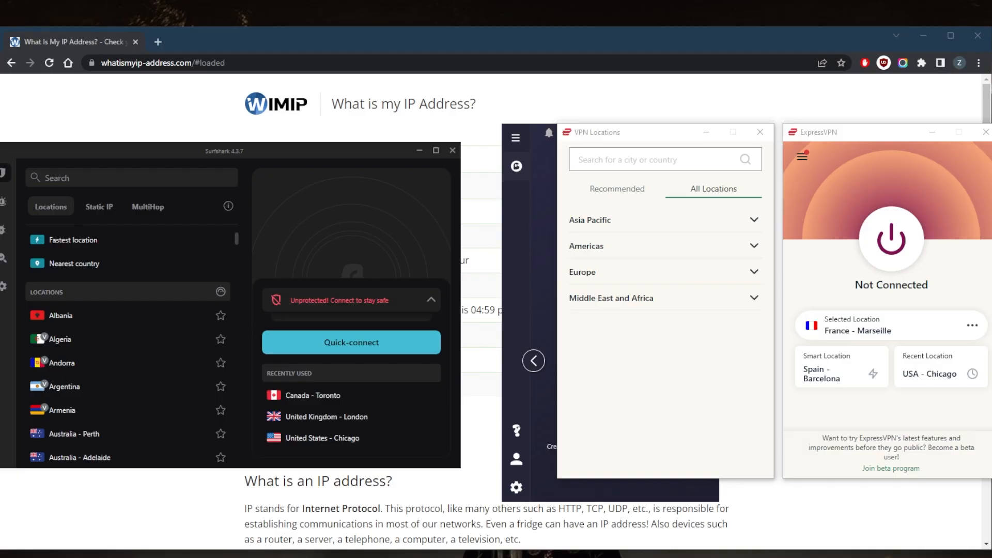
click(663, 219)
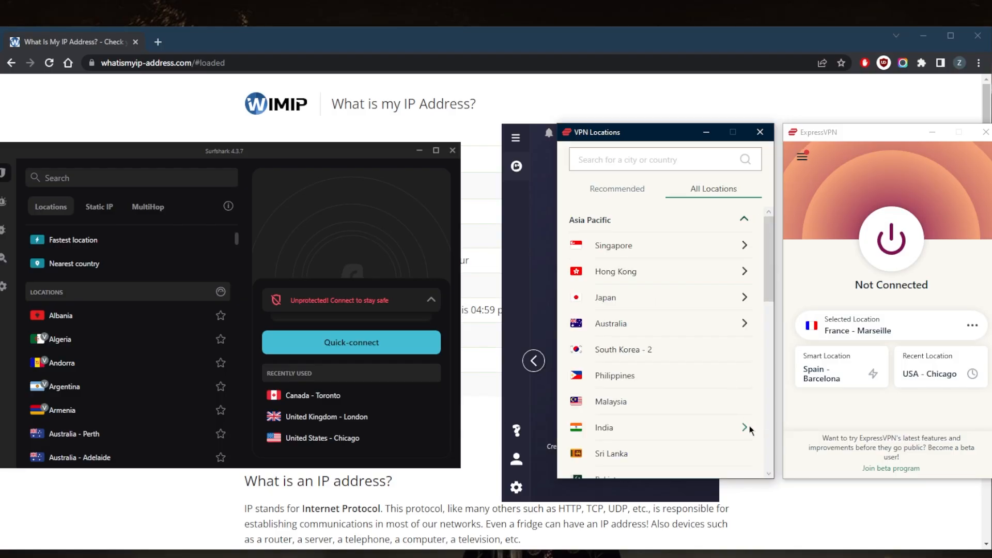
click(745, 427)
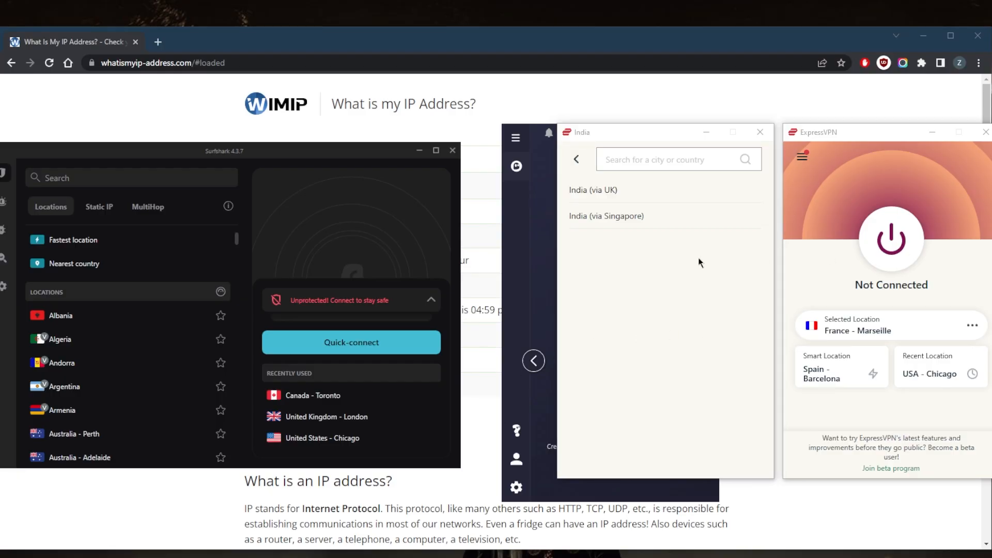
mouse_move(606, 216)
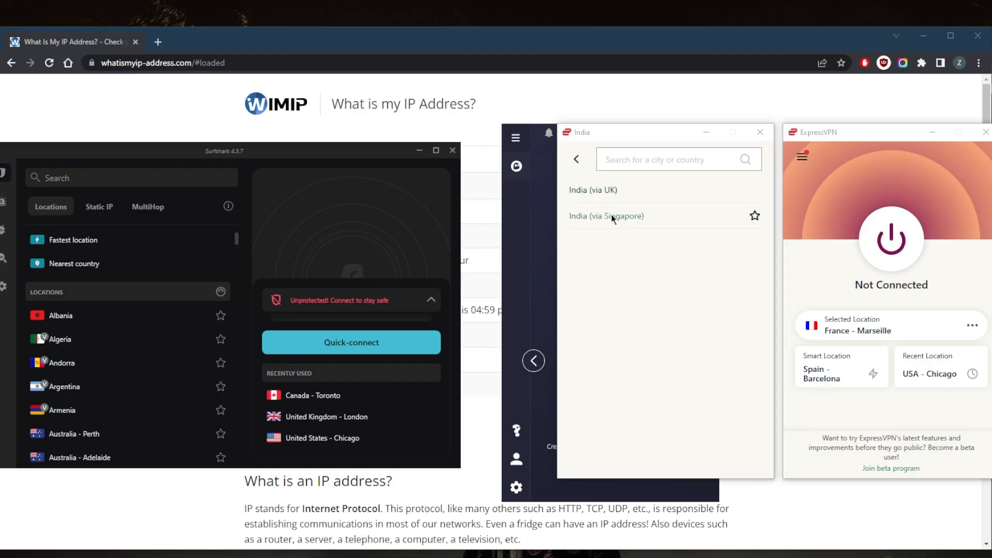
mouse_move(428, 235)
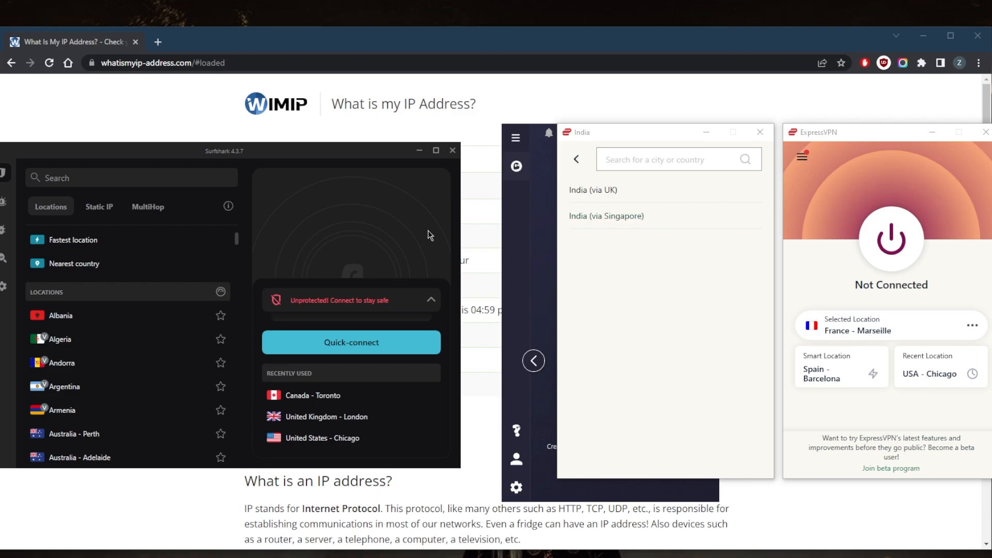
mouse_move(635, 220)
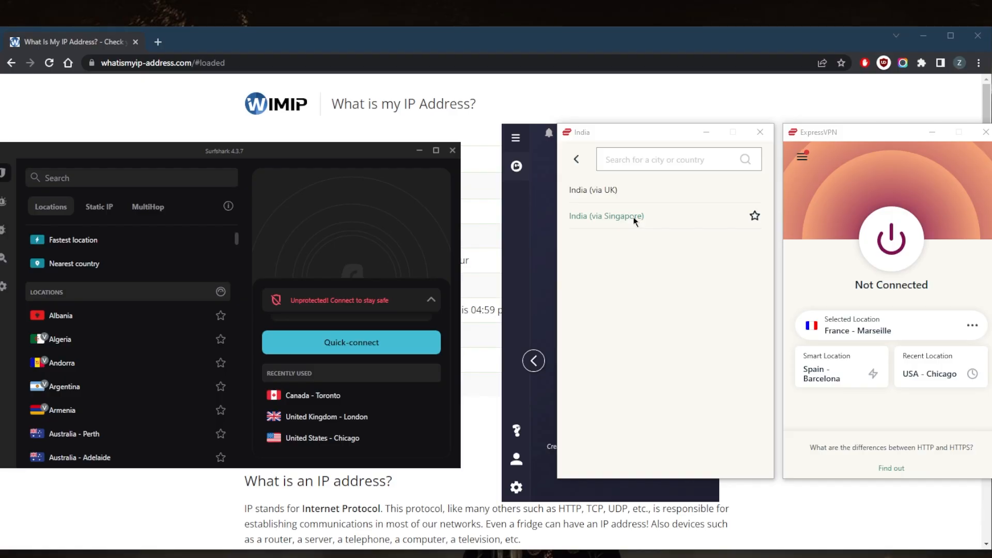
click(606, 216)
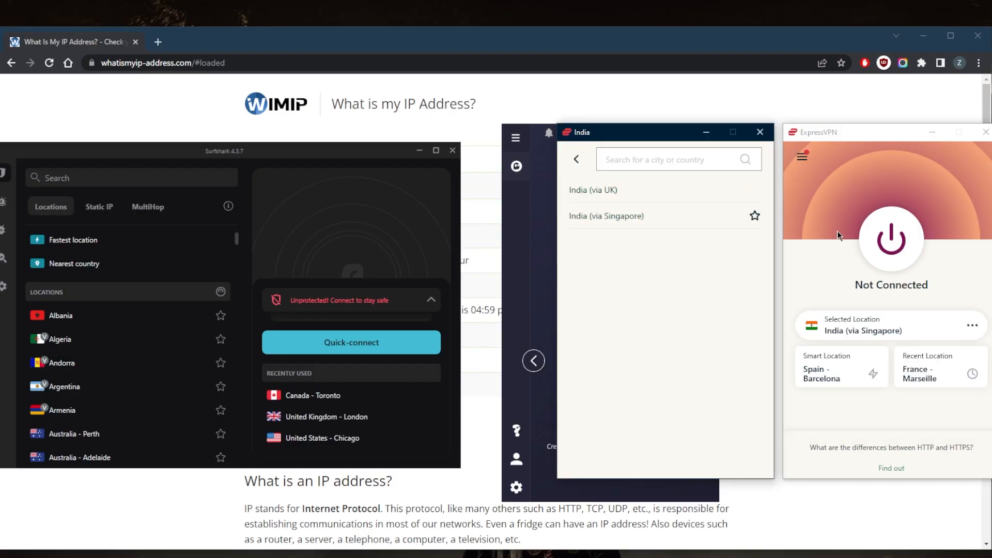
Connect ExpressVPN to India (via Singapore) and reload whatismyip to confirm a Mumbai IP
click(891, 241)
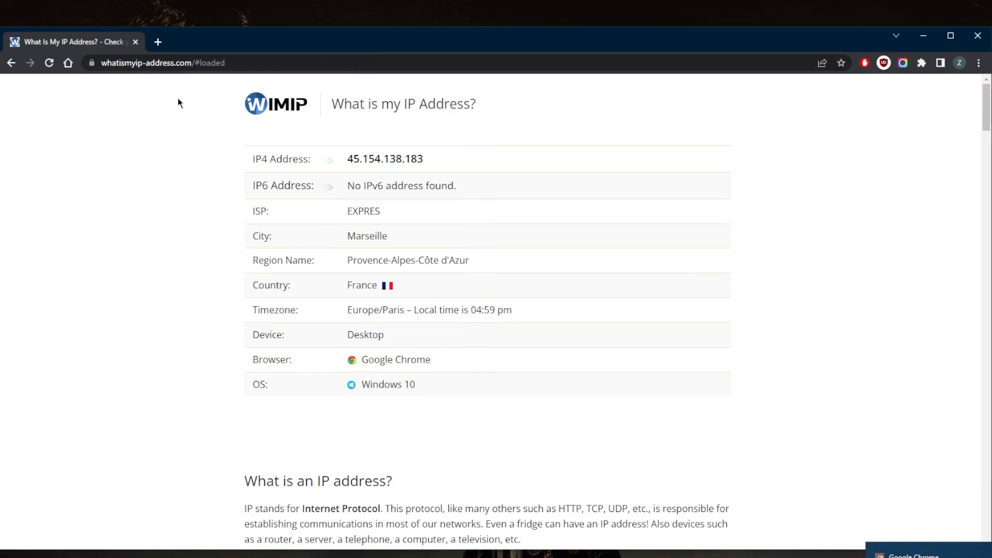
click(50, 63)
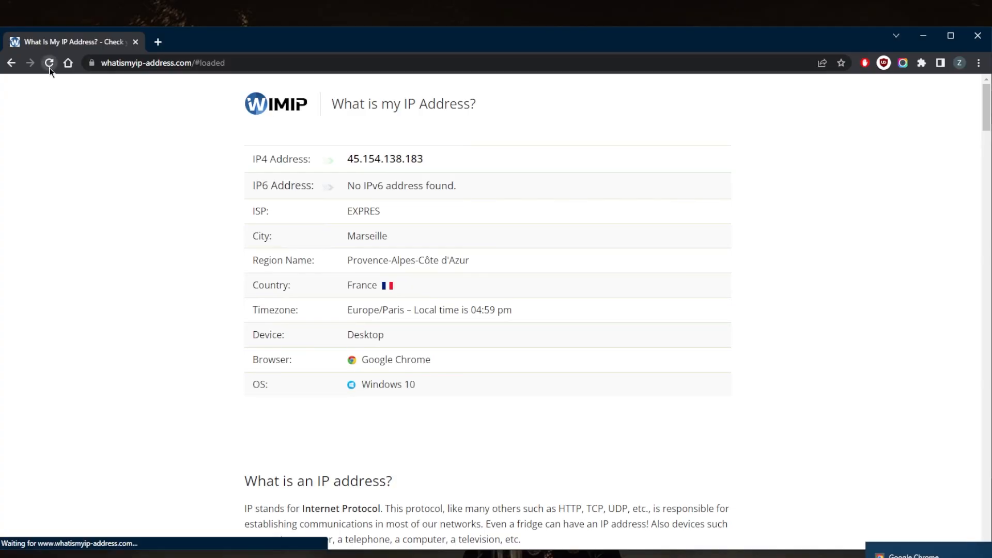
click(50, 63)
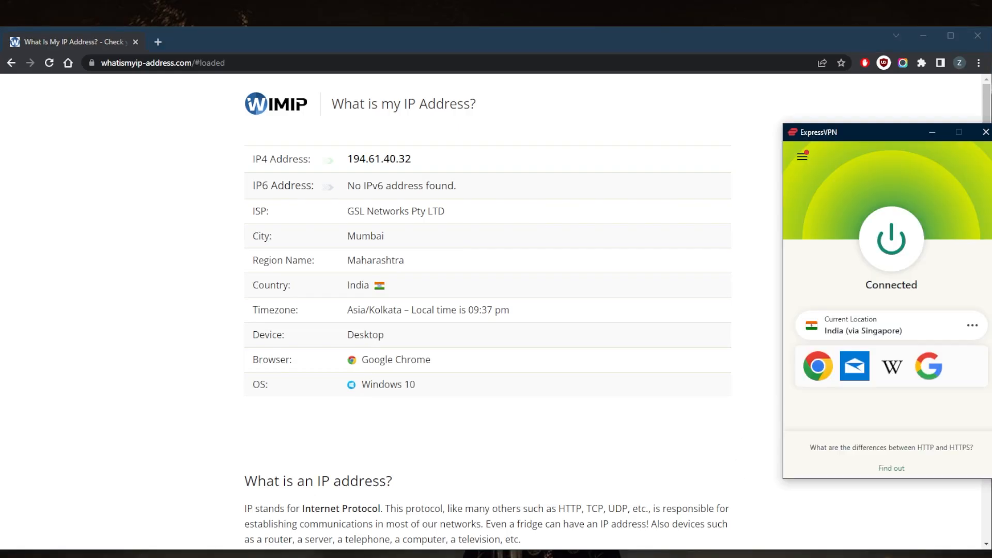
mouse_move(808, 230)
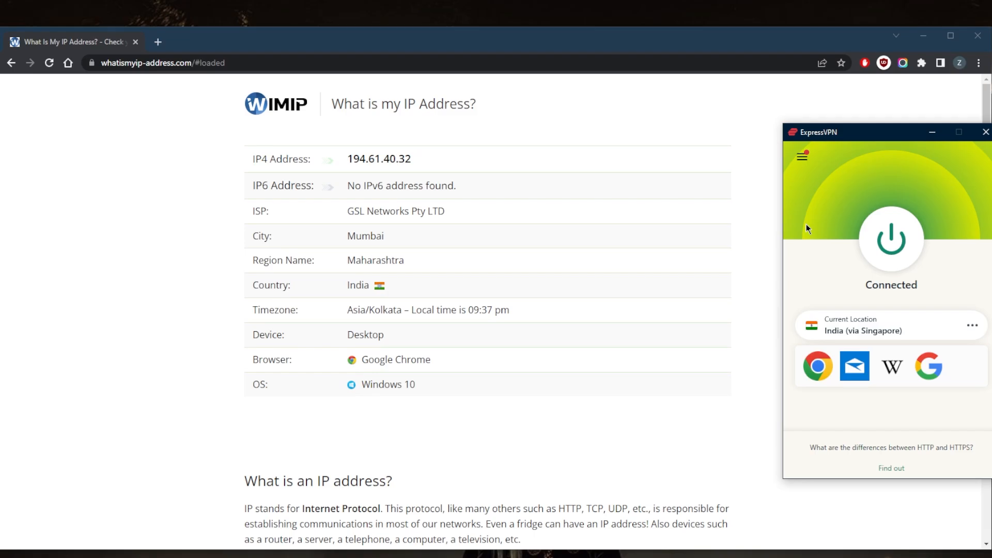
mouse_move(799, 531)
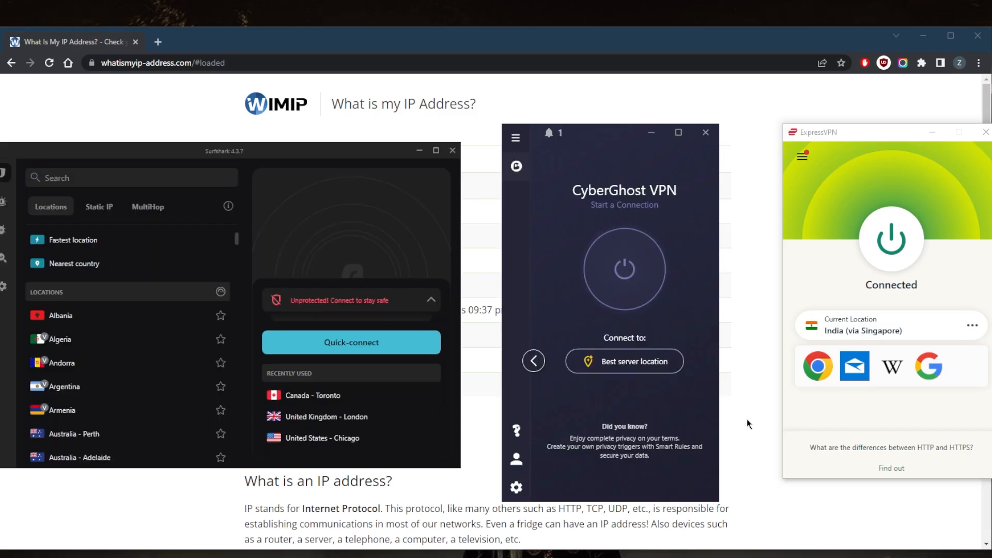
mouse_move(765, 197)
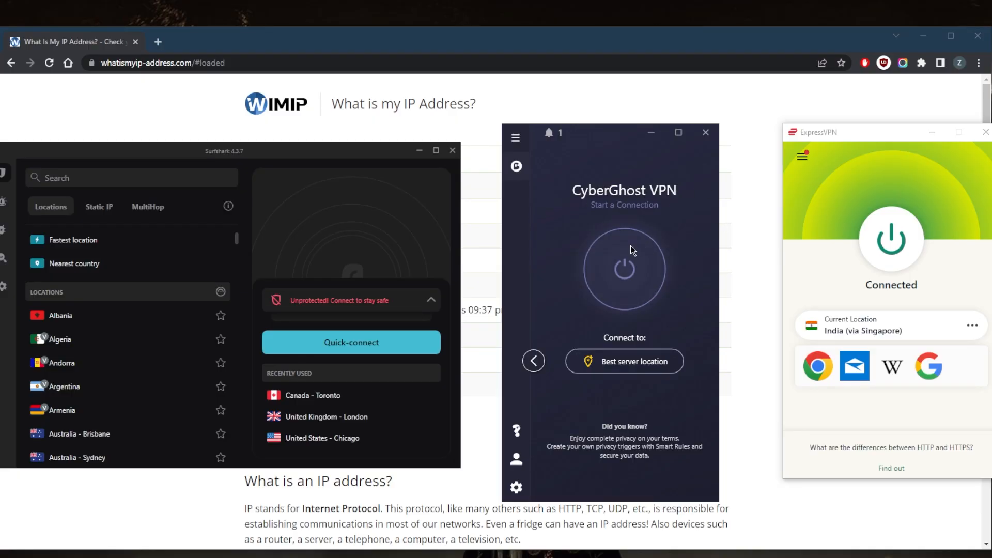
Bring the CyberGhost and Surfshark windows forward beside the connected ExpressVPN window
click(802, 156)
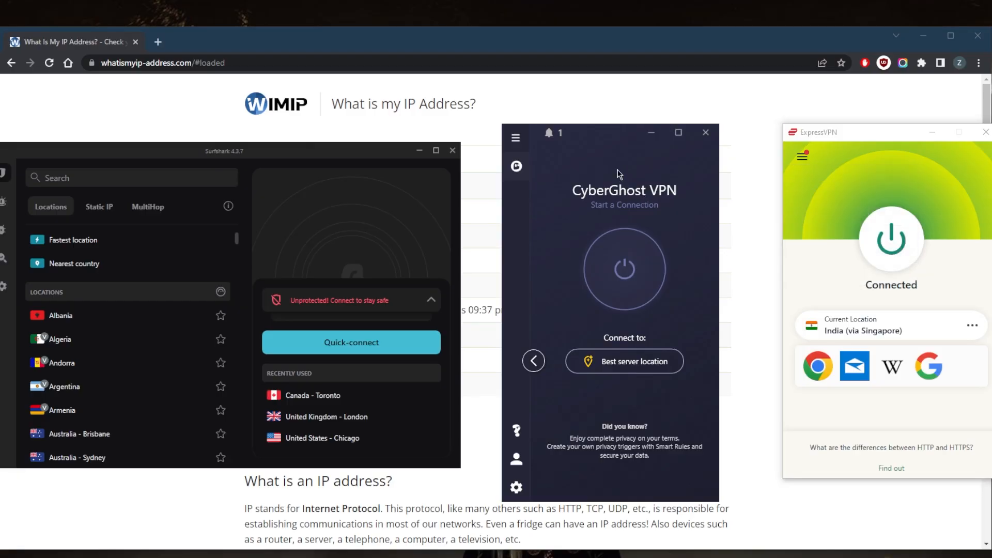
mouse_move(605, 176)
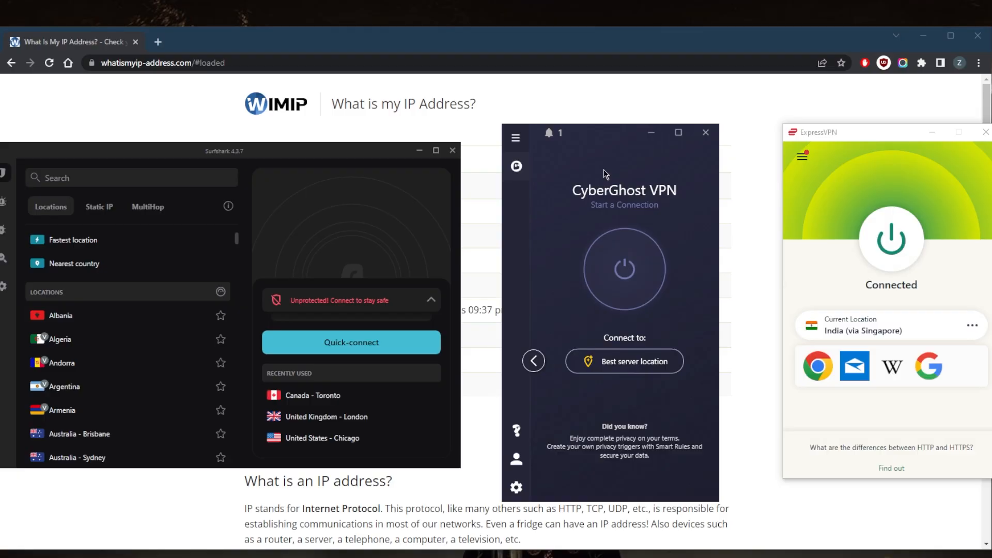
click(131, 177)
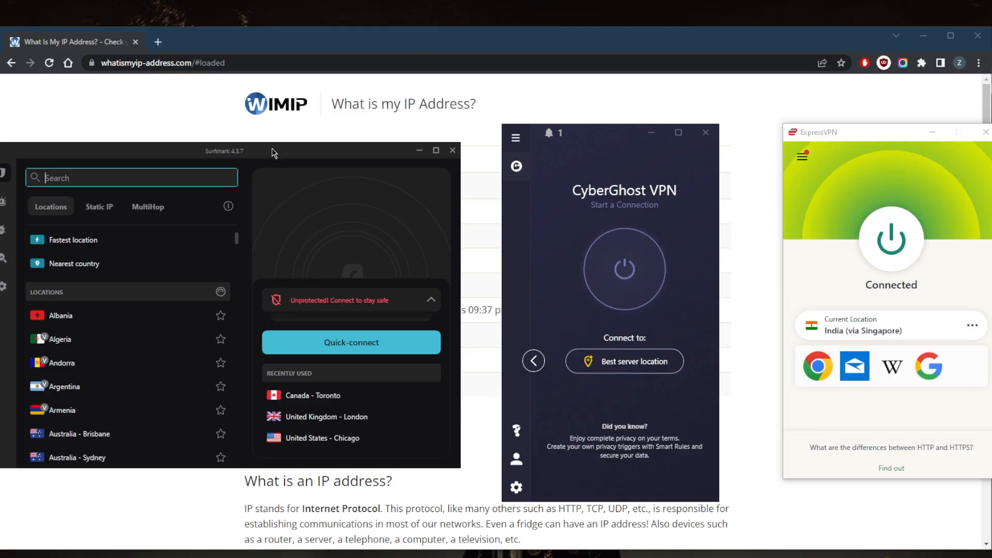
mouse_move(302, 173)
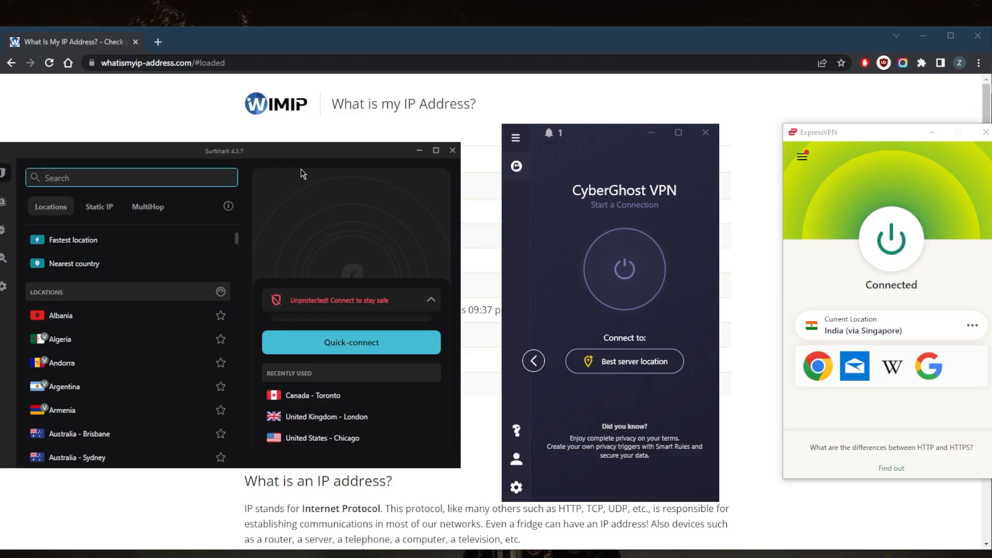
mouse_move(583, 239)
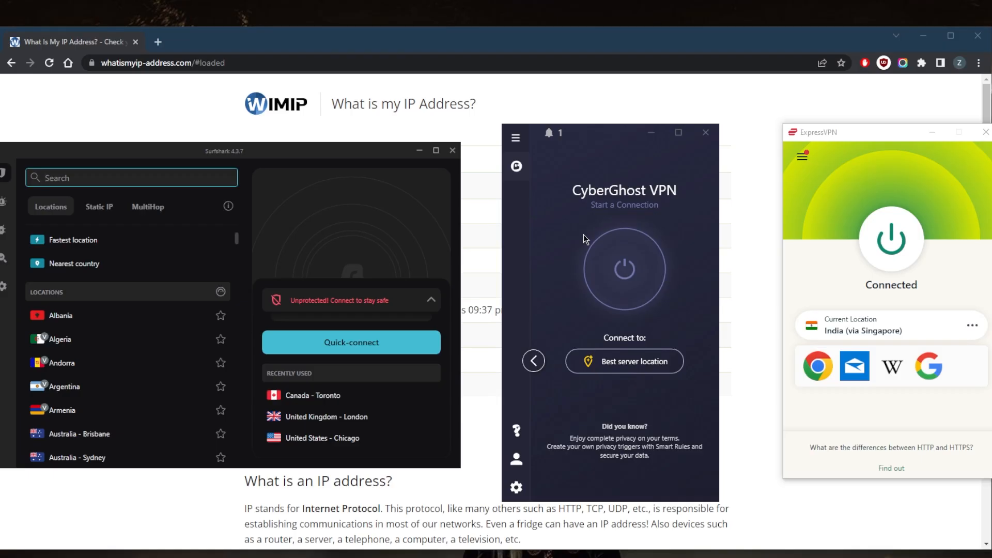
mouse_move(559, 200)
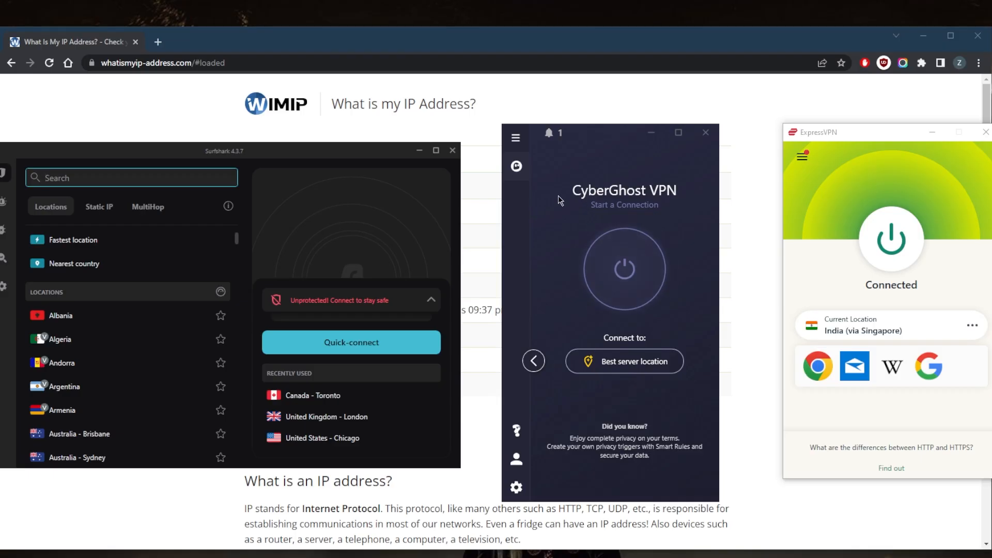
Show CyberGhost's All servers list and search it for 'ind'
click(516, 137)
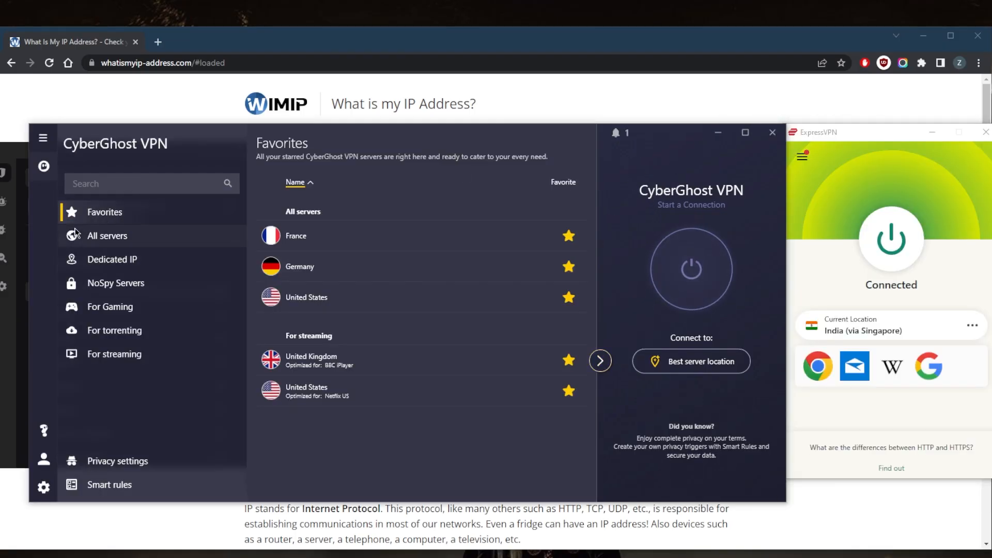
click(106, 236)
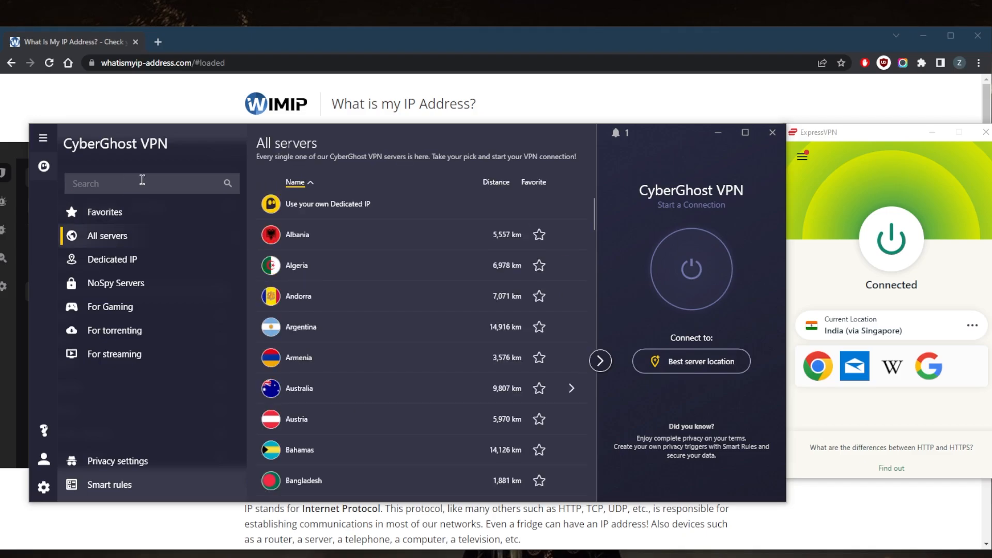
text(ind)
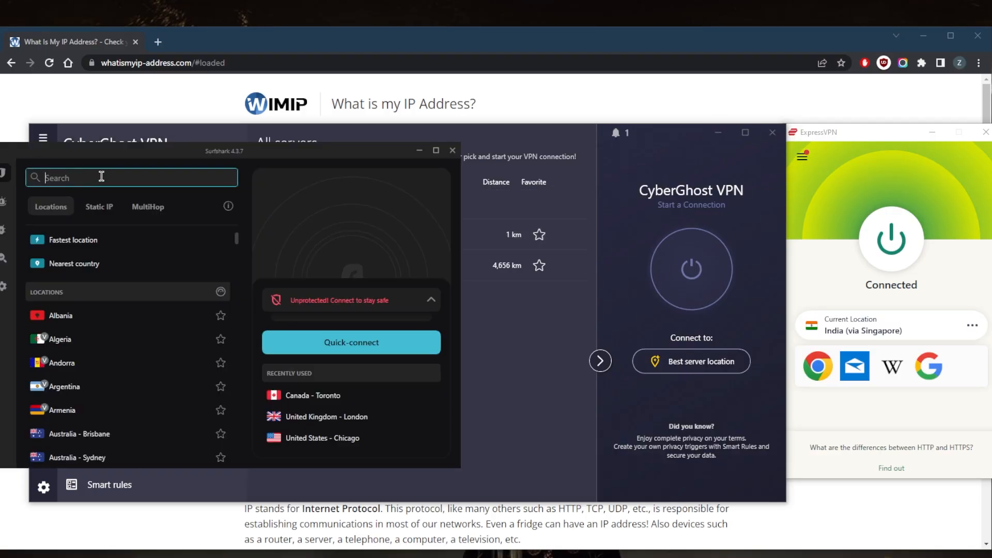
mouse_move(141, 301)
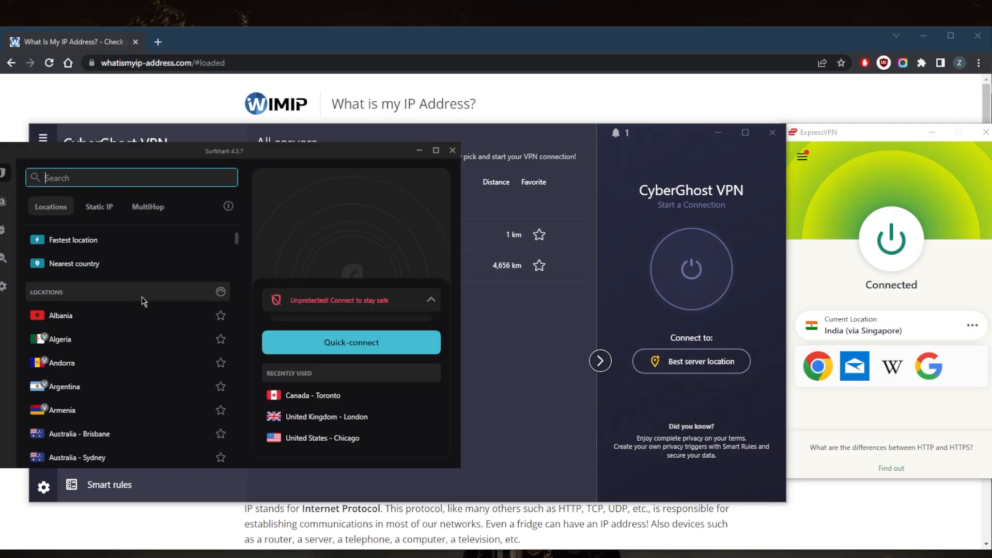
Search Surfshark for 'ind' to reveal India - Delhi and India - Virtual Location, then clear it
text(ind)
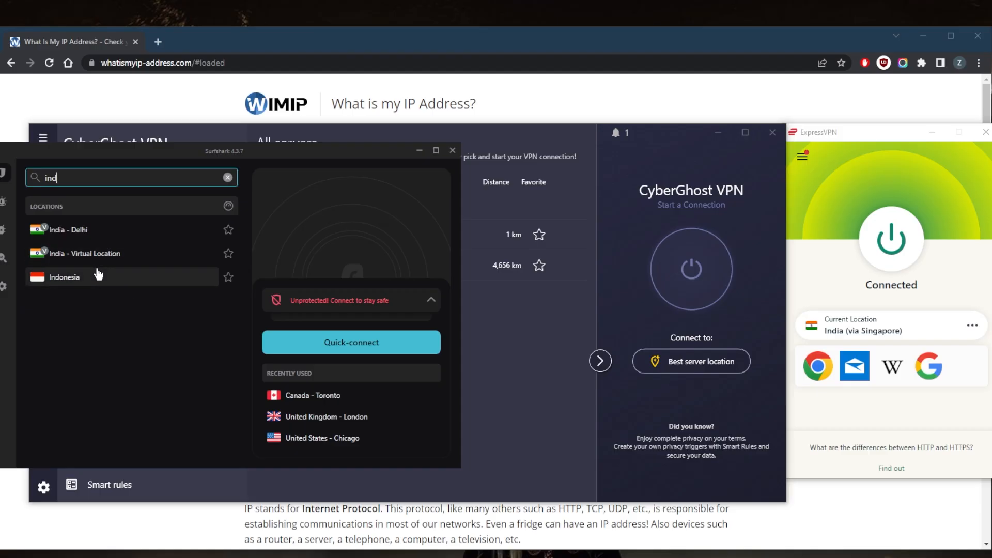
mouse_move(70, 252)
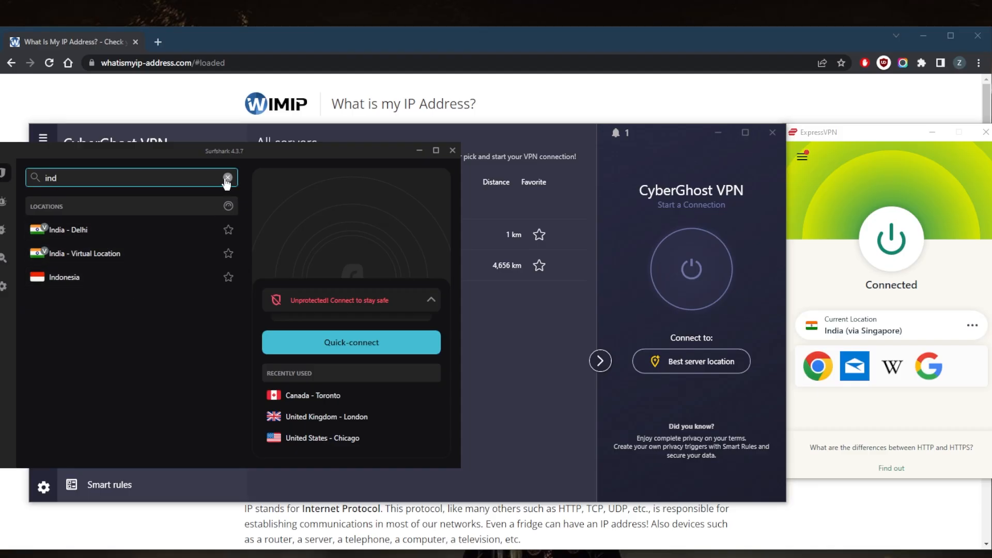
click(227, 177)
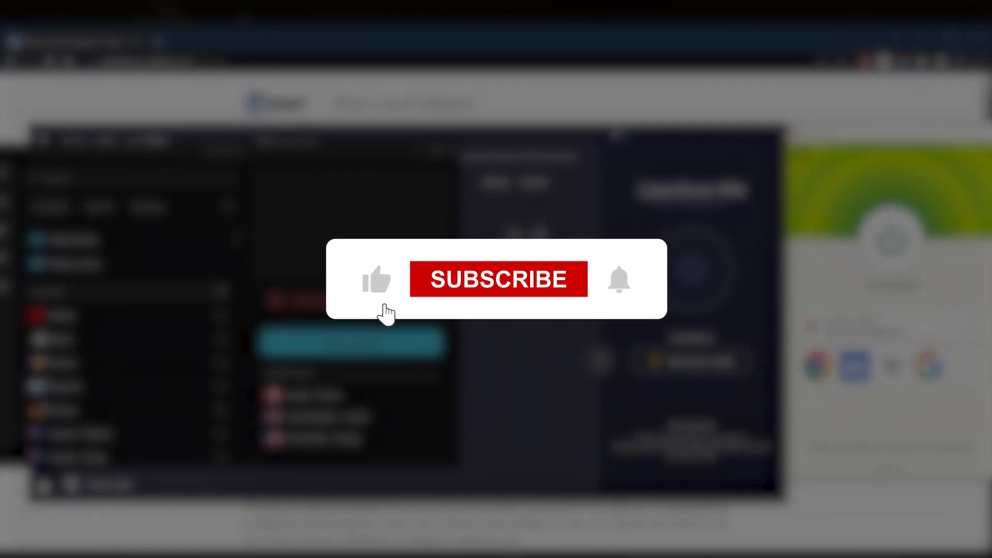
click(498, 279)
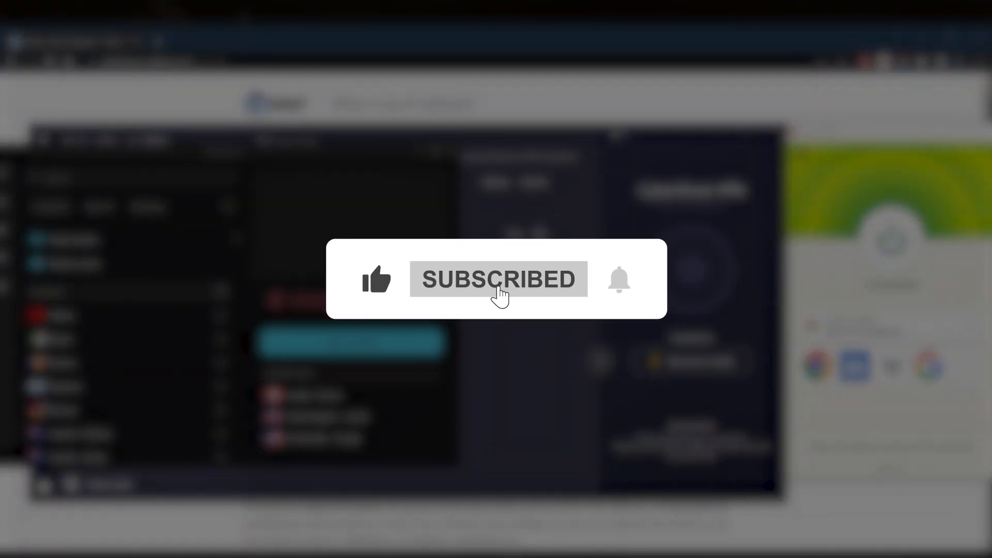